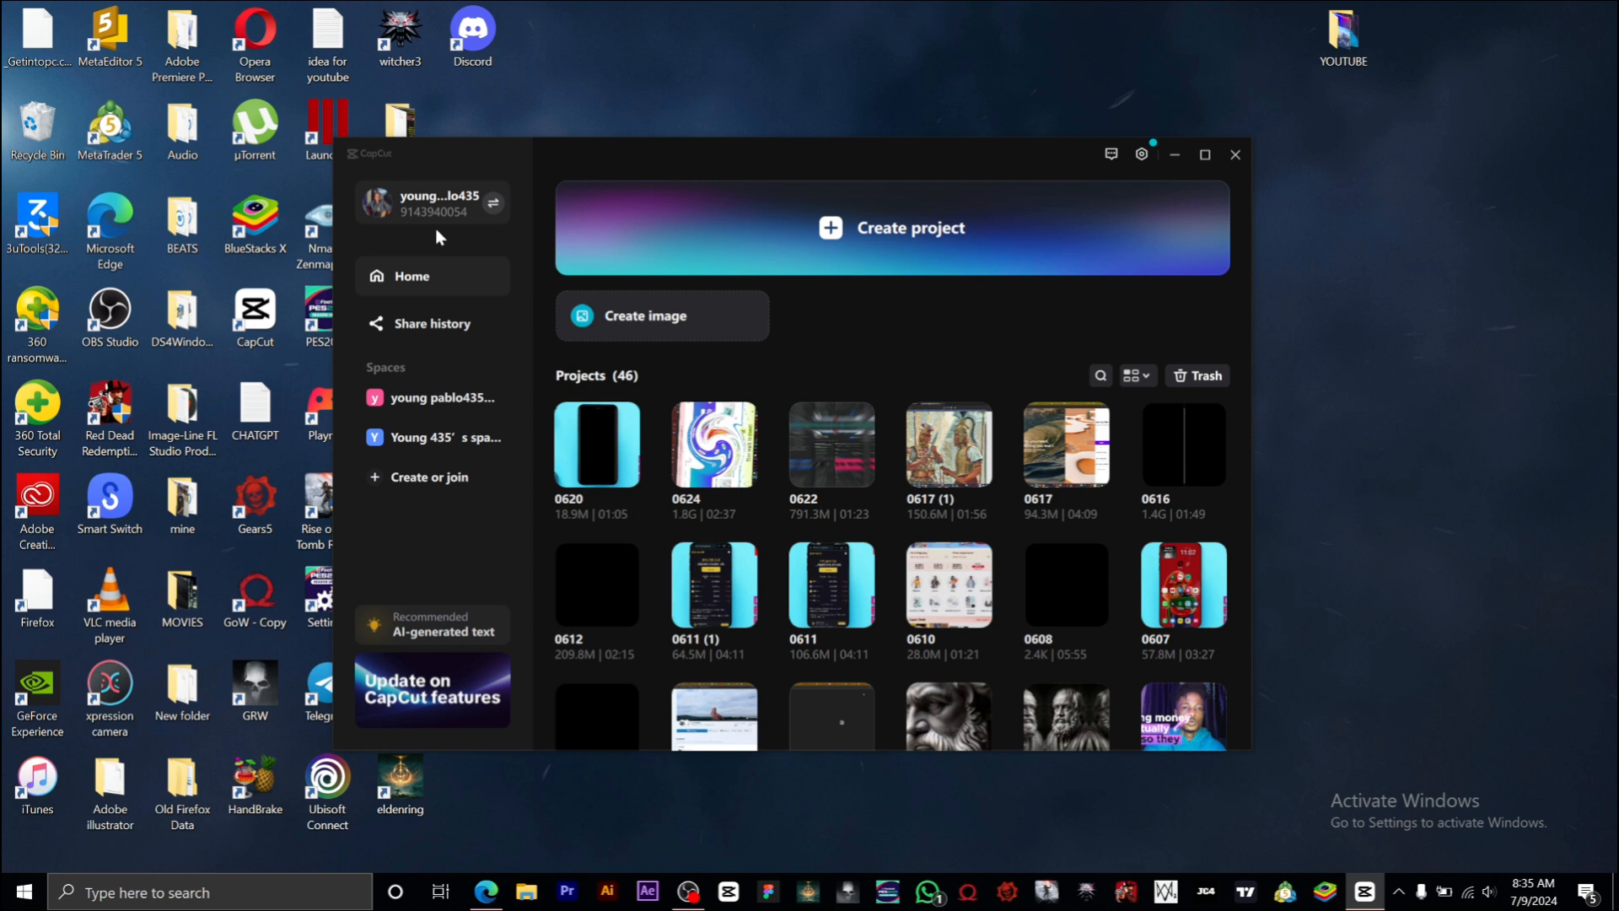
{"action": "mouse_move", "coordinate": [429, 205]}
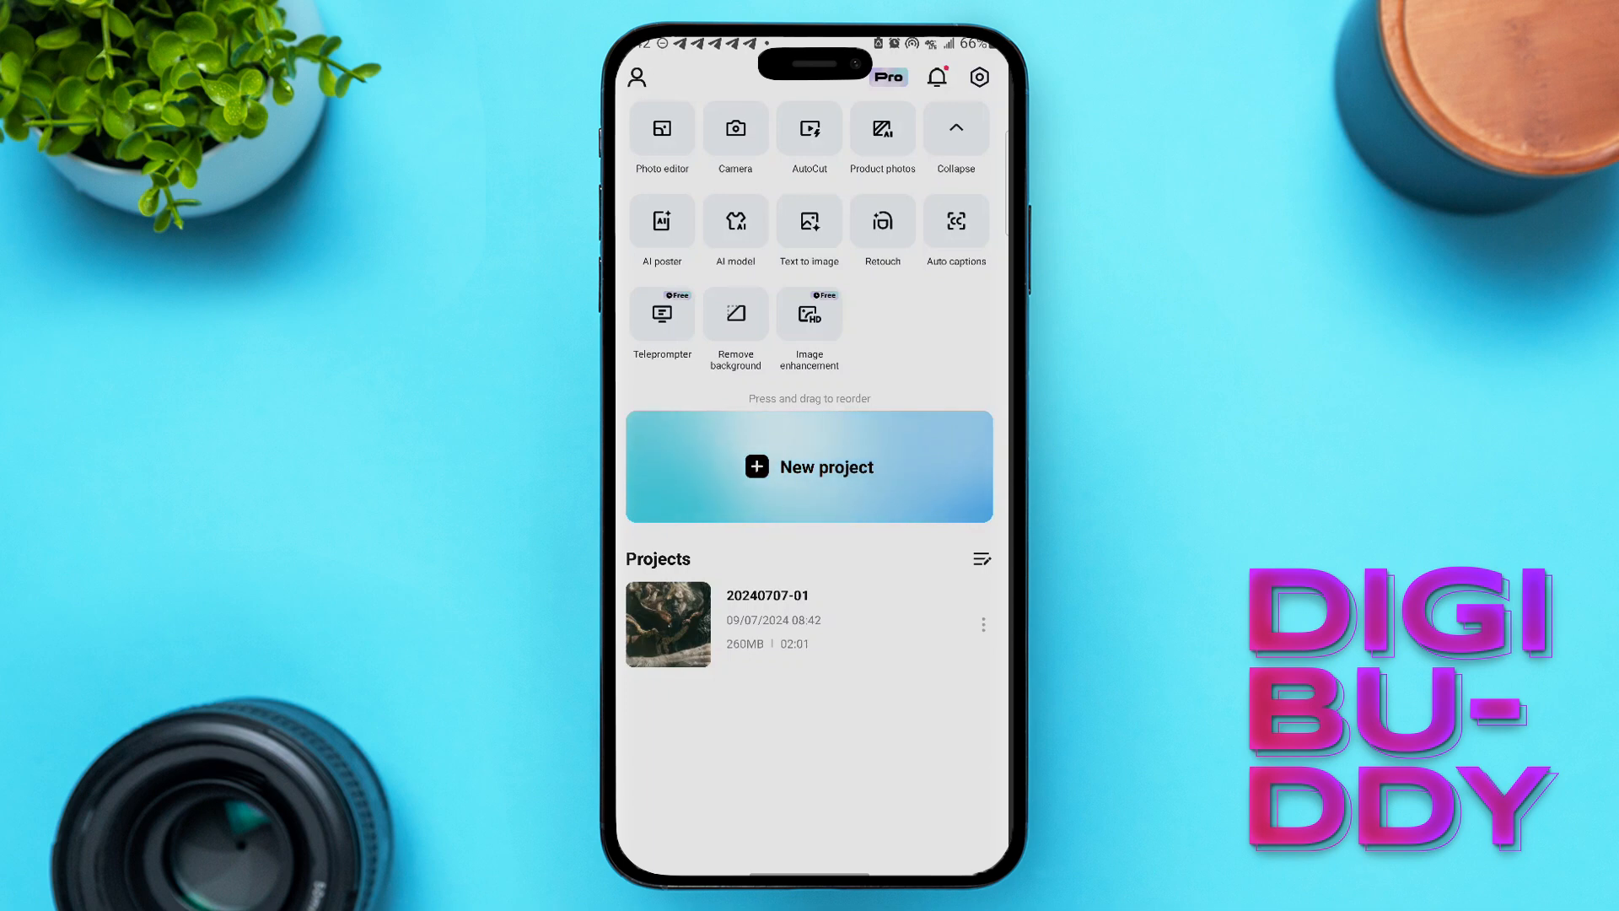
{"action": "left_click", "coordinate": [981, 624]}
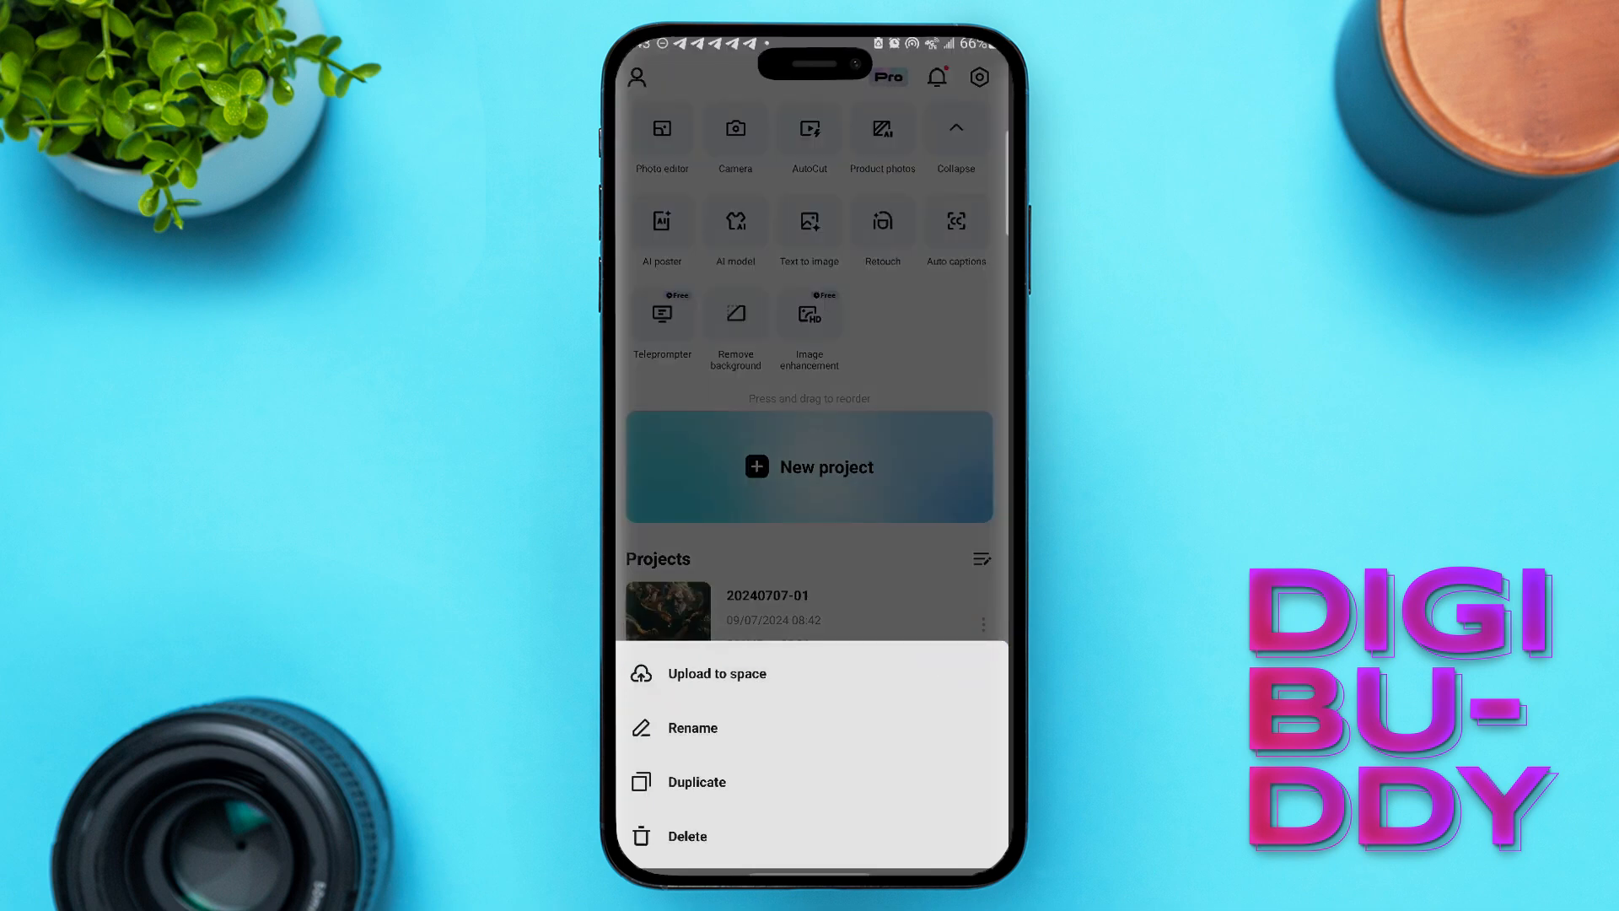
{"action": "left_click", "coordinate": [715, 673]}
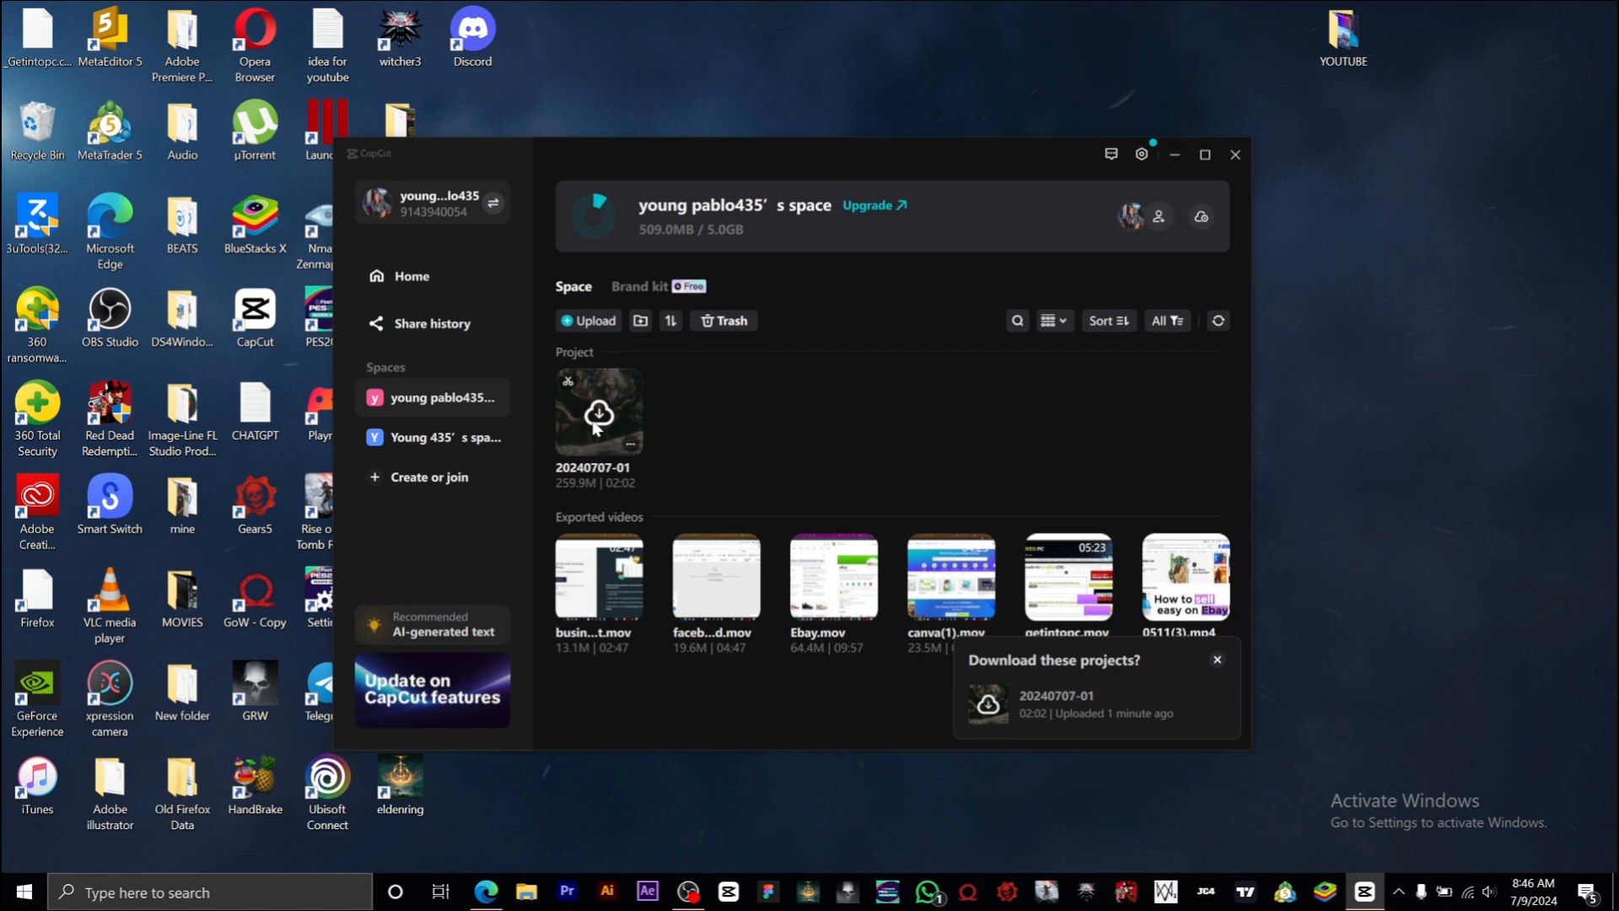
{"action": "mouse_move", "coordinate": [602, 430]}
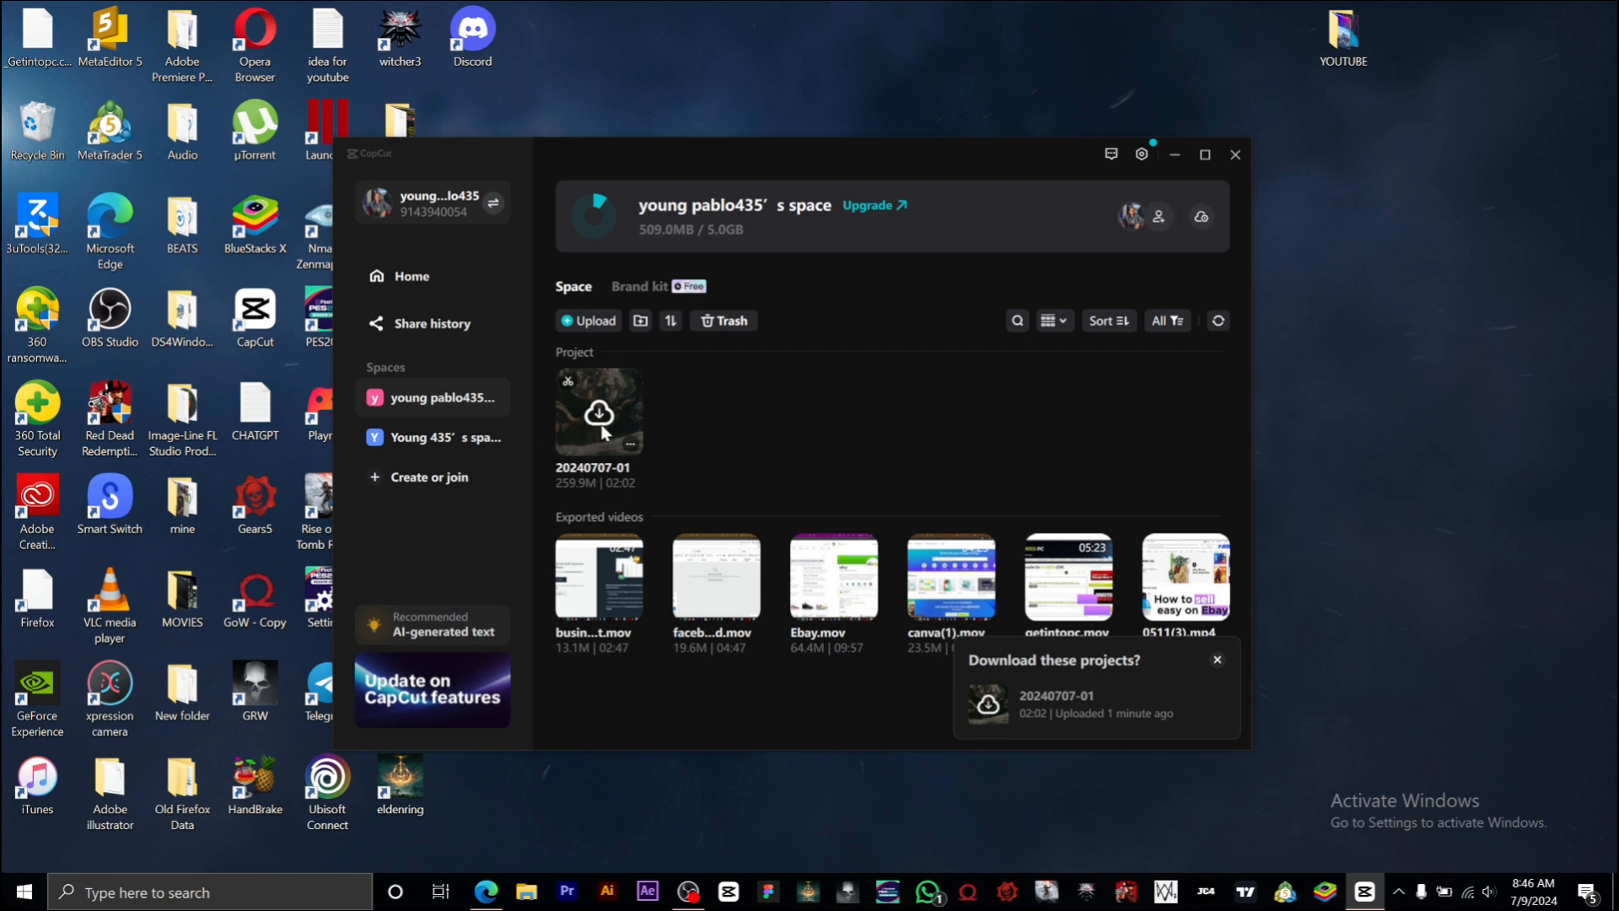
{"action": "left_click", "coordinate": [599, 413]}
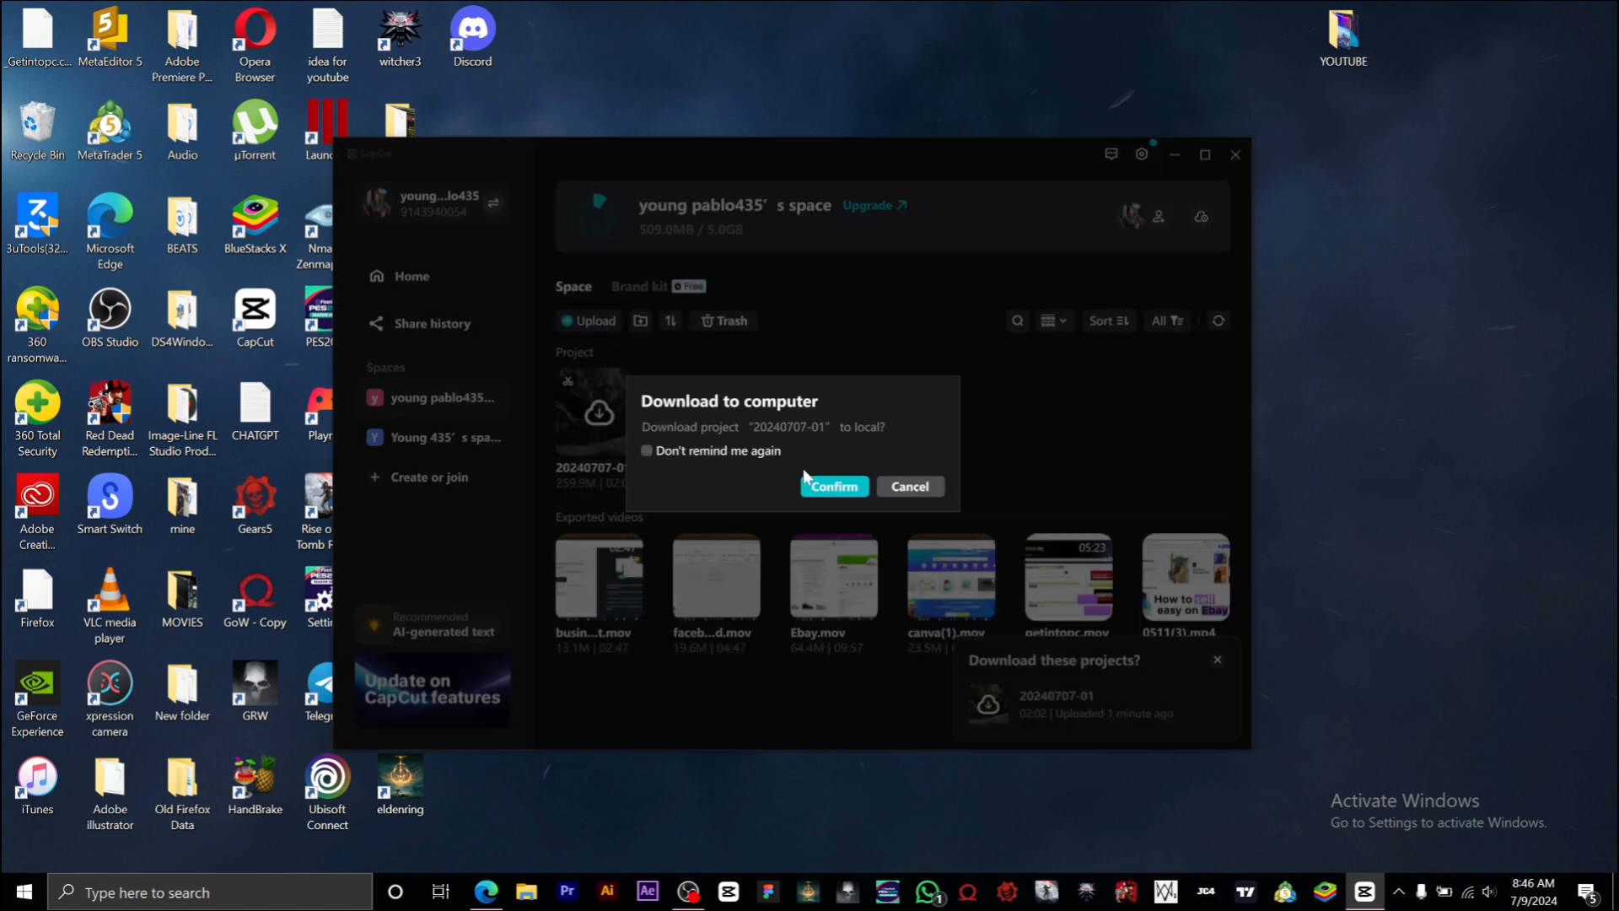
{"action": "left_click", "coordinate": [832, 485]}
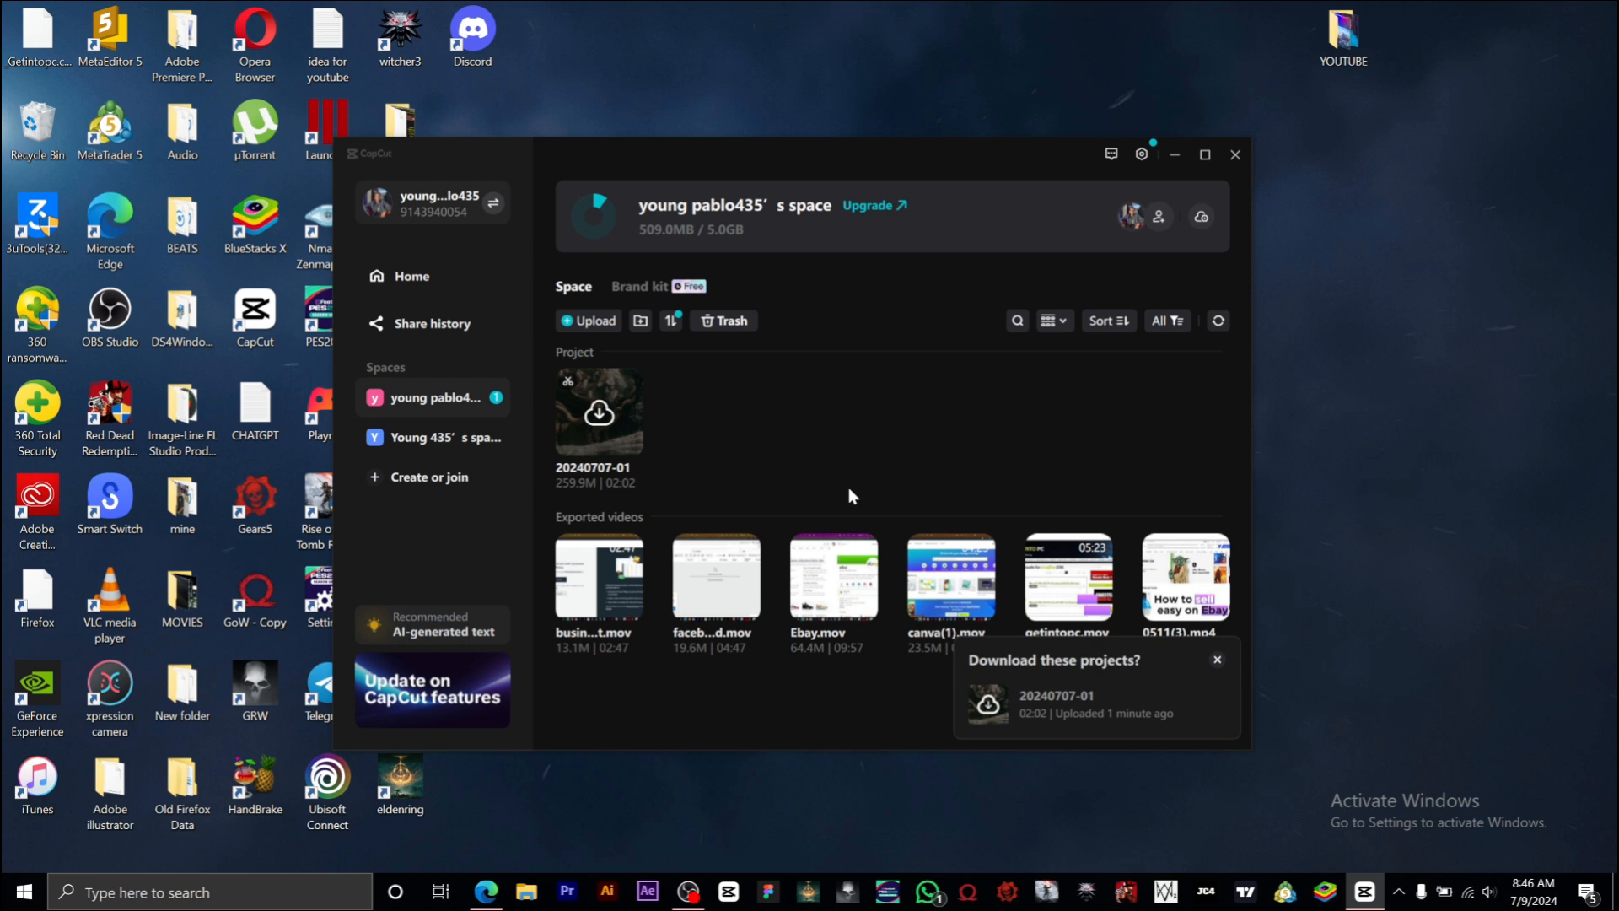
{"action": "left_click", "coordinate": [1216, 659]}
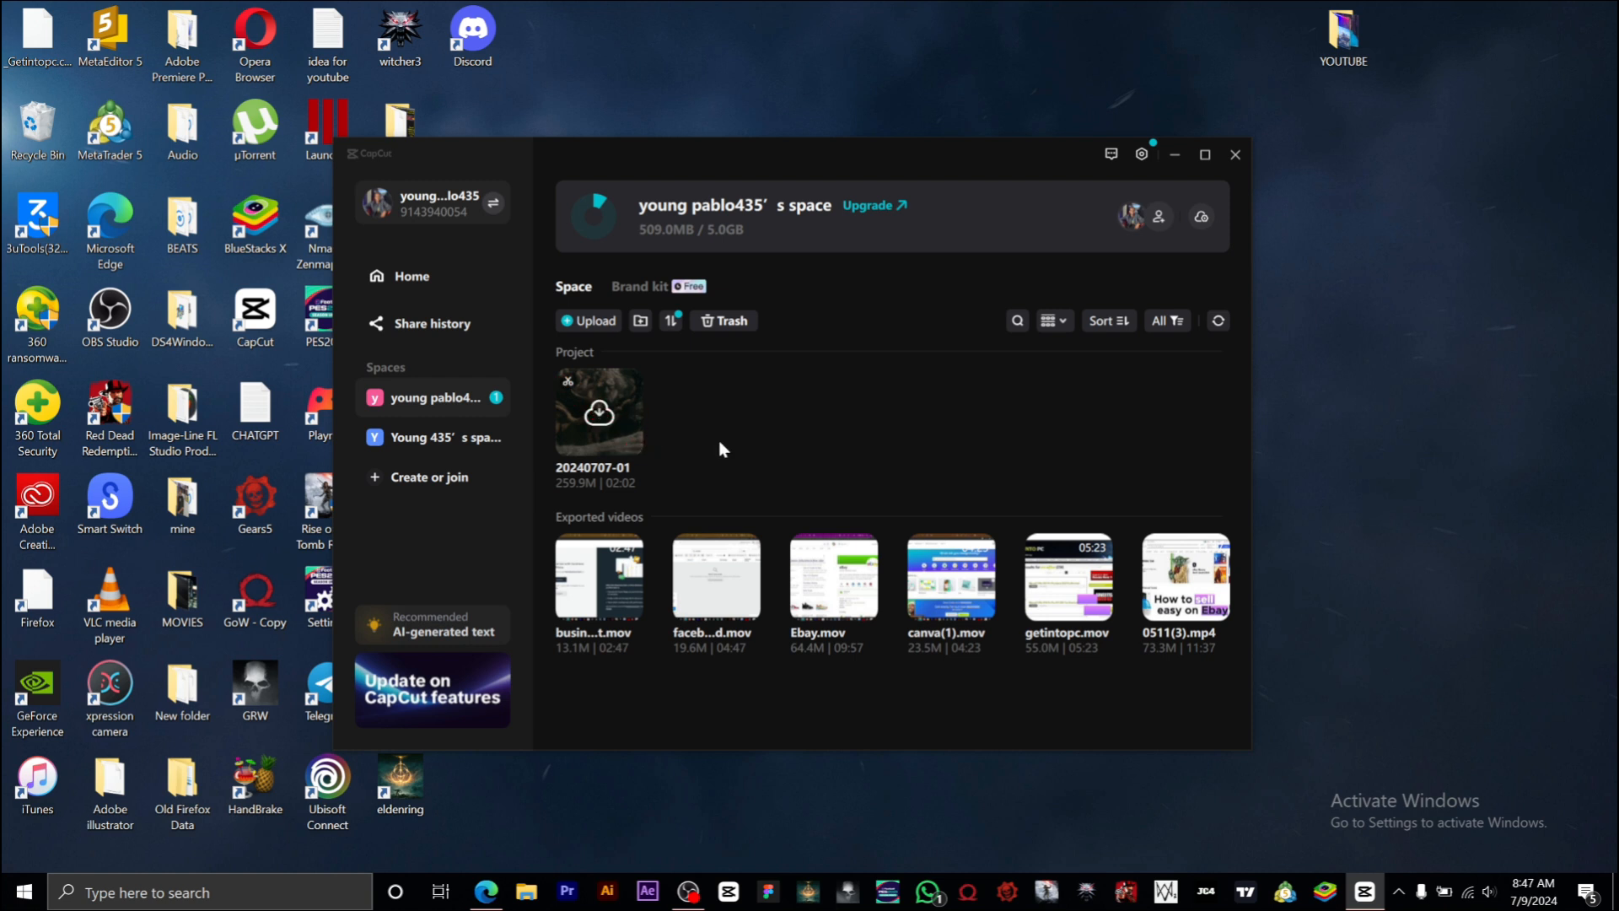
{"action": "mouse_move", "coordinate": [803, 433]}
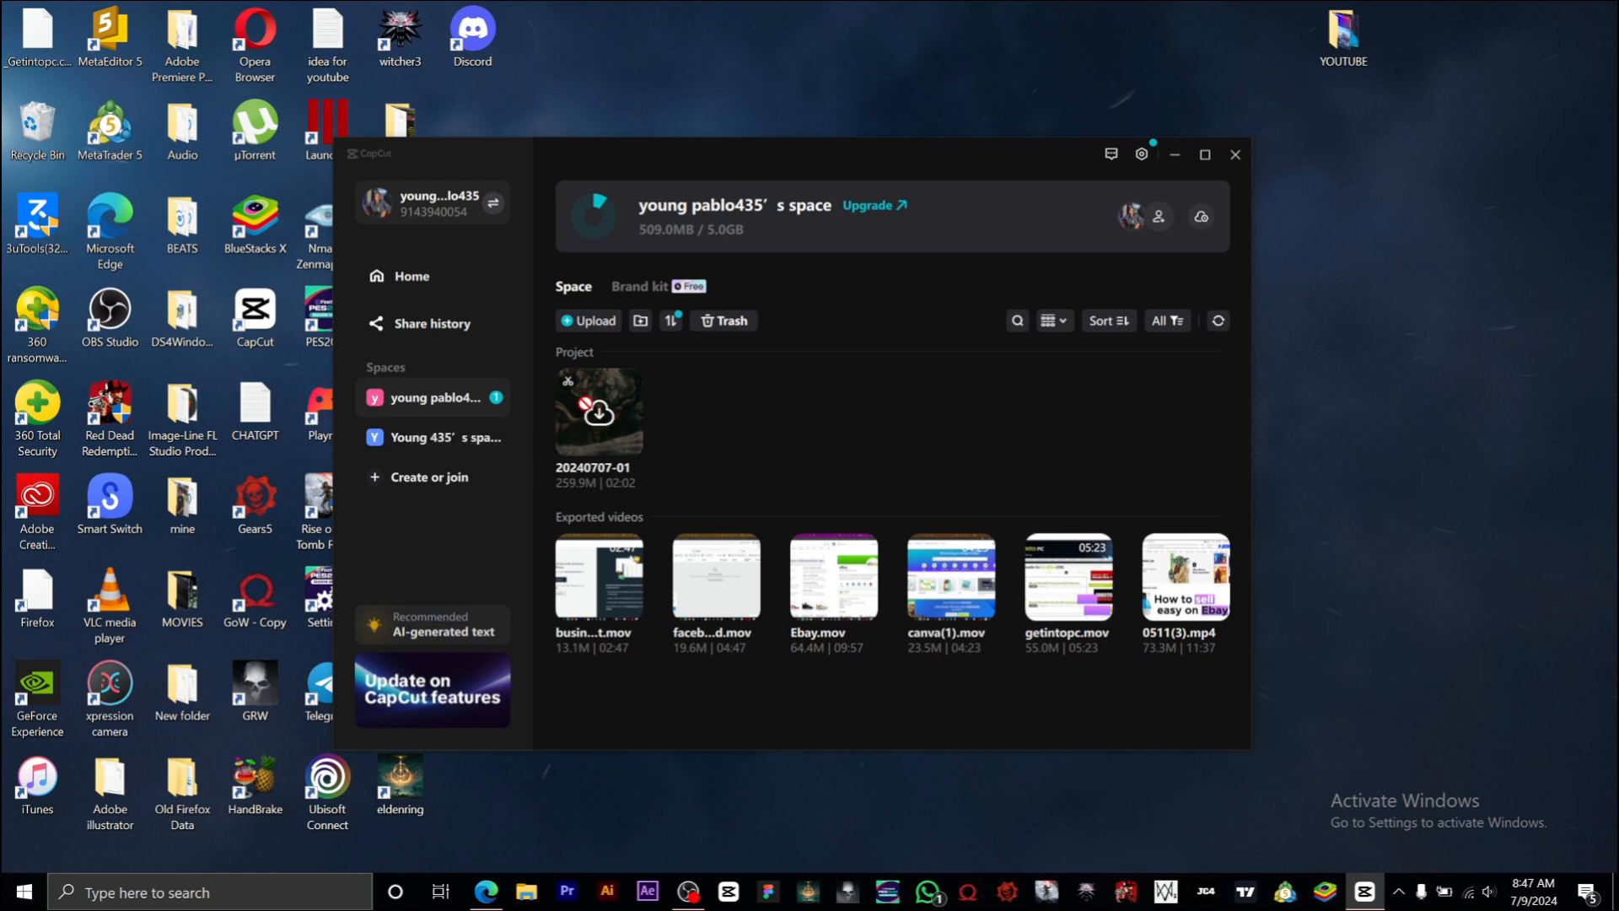
{"action": "left_click", "coordinate": [421, 269]}
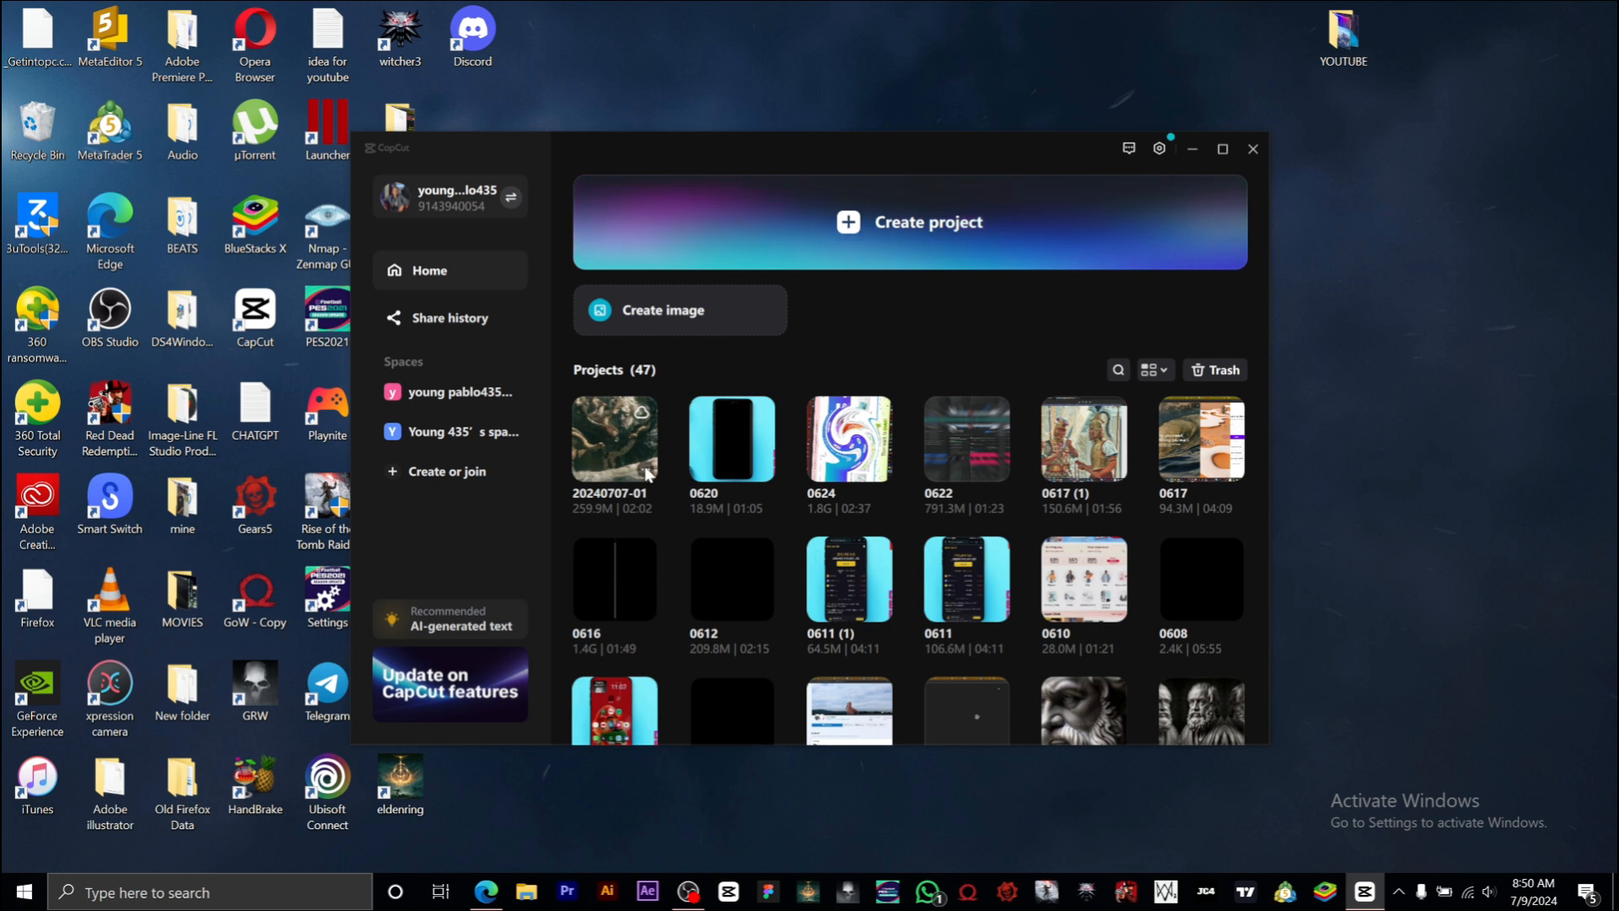
{"action": "mouse_move", "coordinate": [725, 495]}
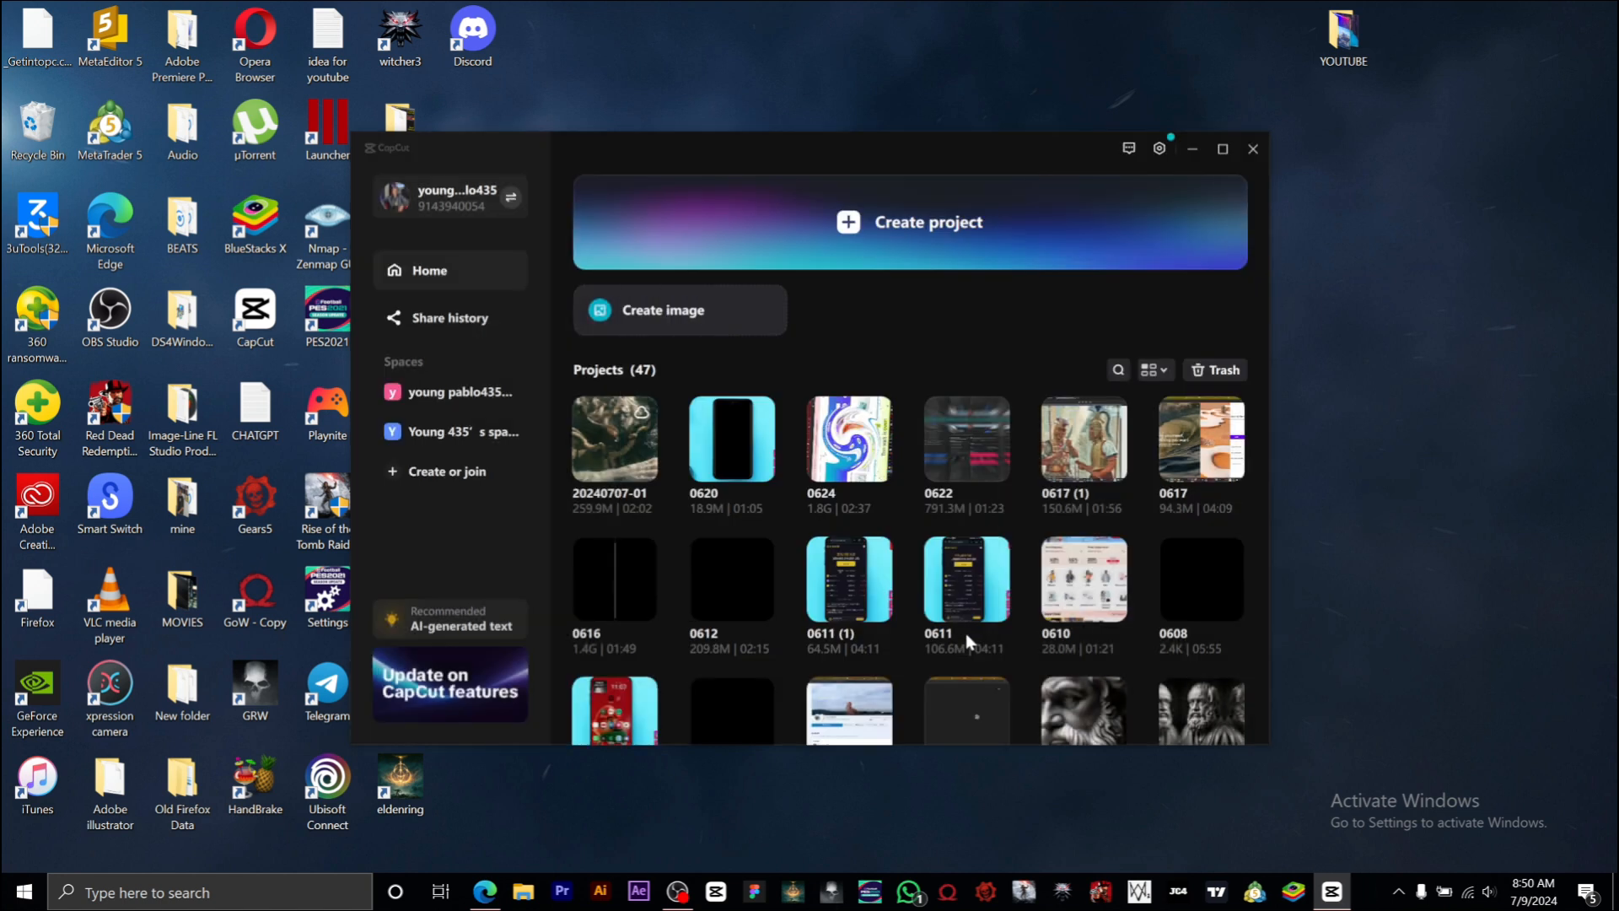
{"action": "mouse_move", "coordinate": [731, 438]}
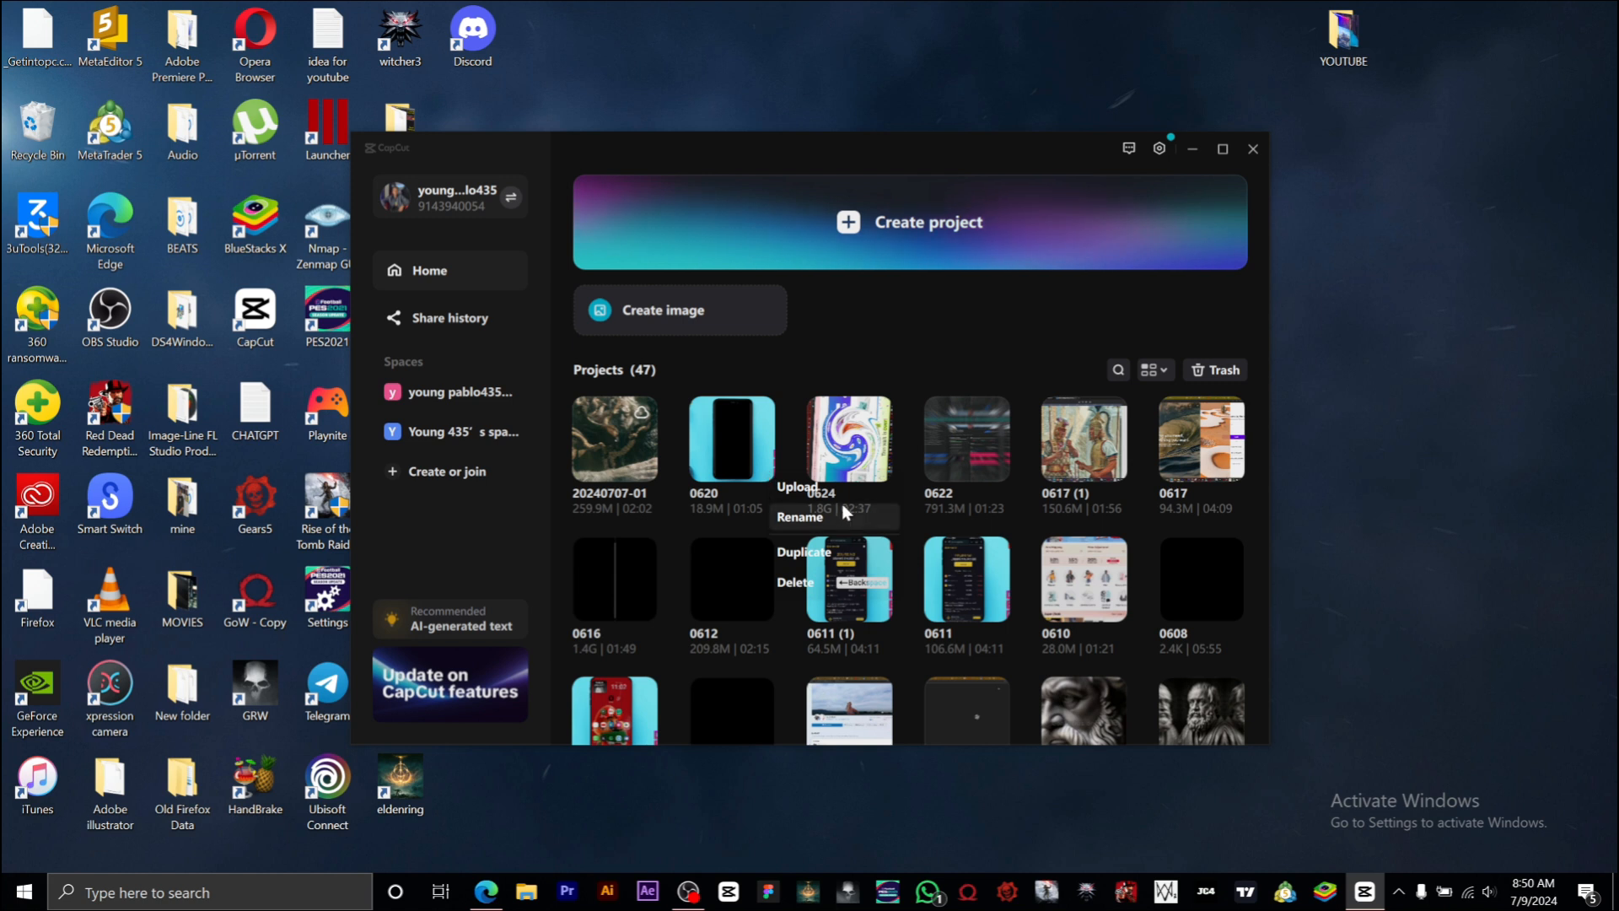
{"action": "mouse_move", "coordinate": [843, 513]}
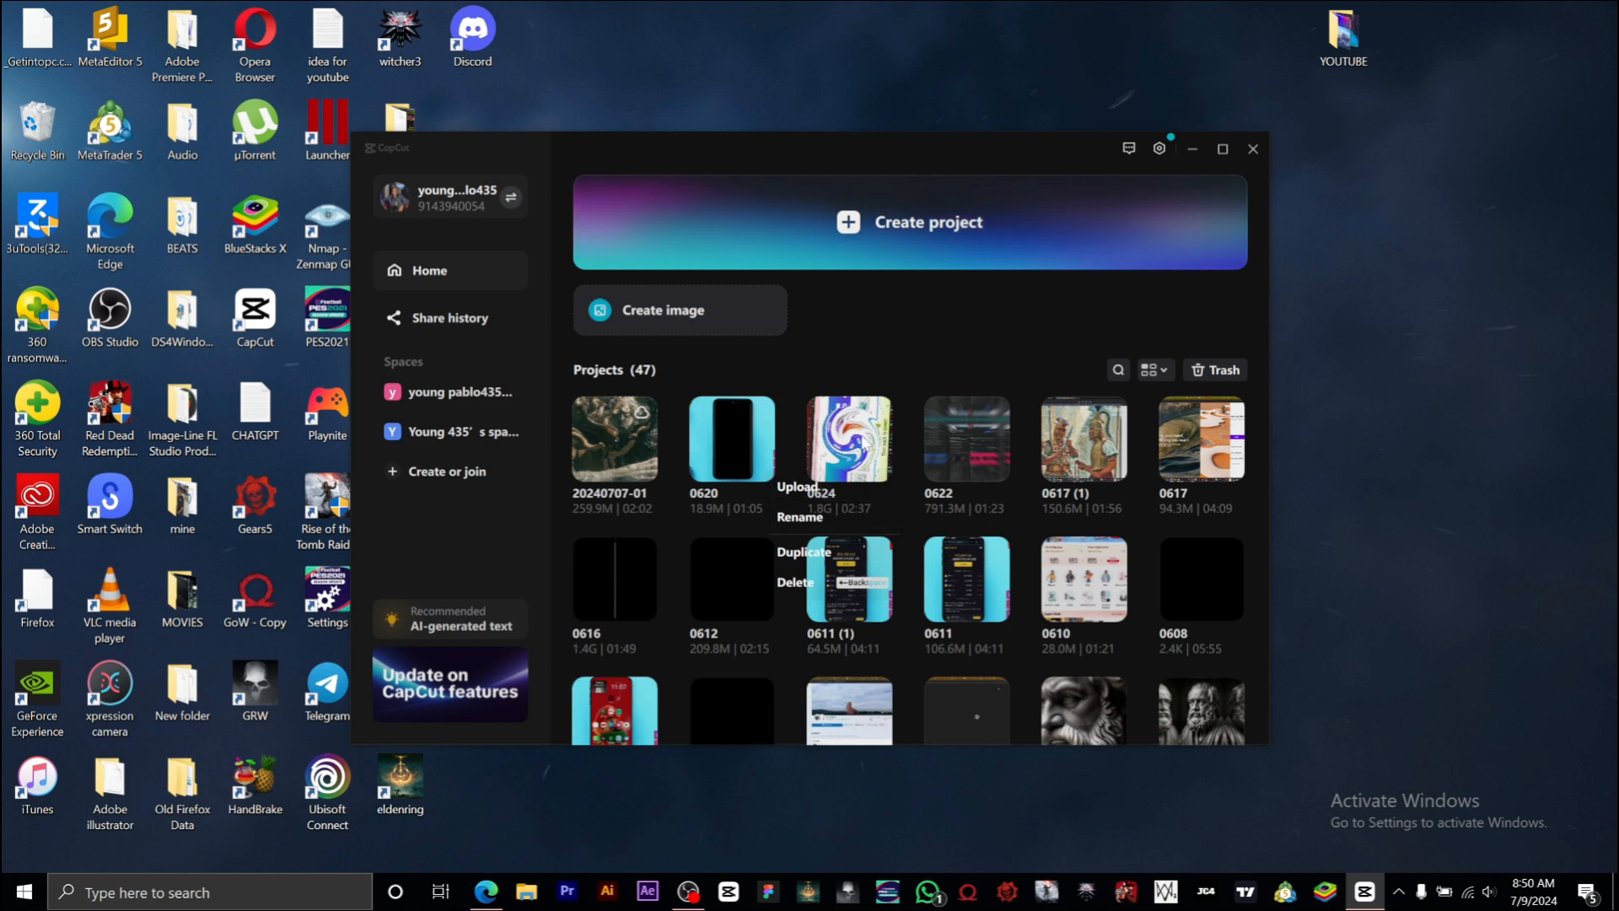
{"action": "left_click", "coordinate": [965, 388]}
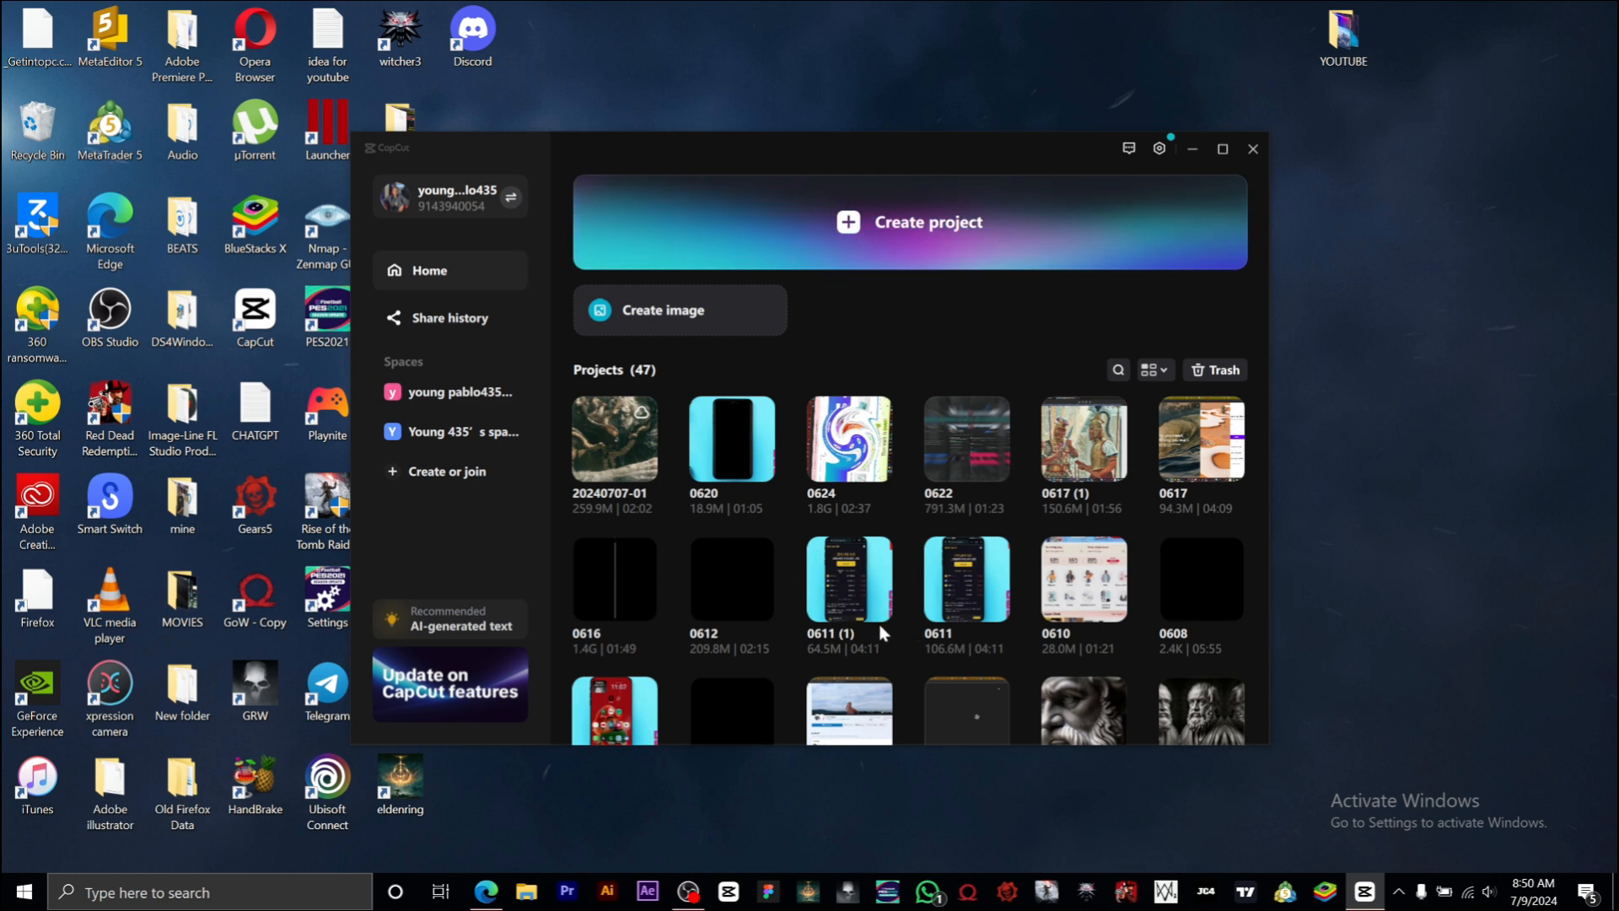
Start uploading desktop project 0611 (1), bringing up the two-space destination choice
{"action": "right_click", "coordinate": [848, 595]}
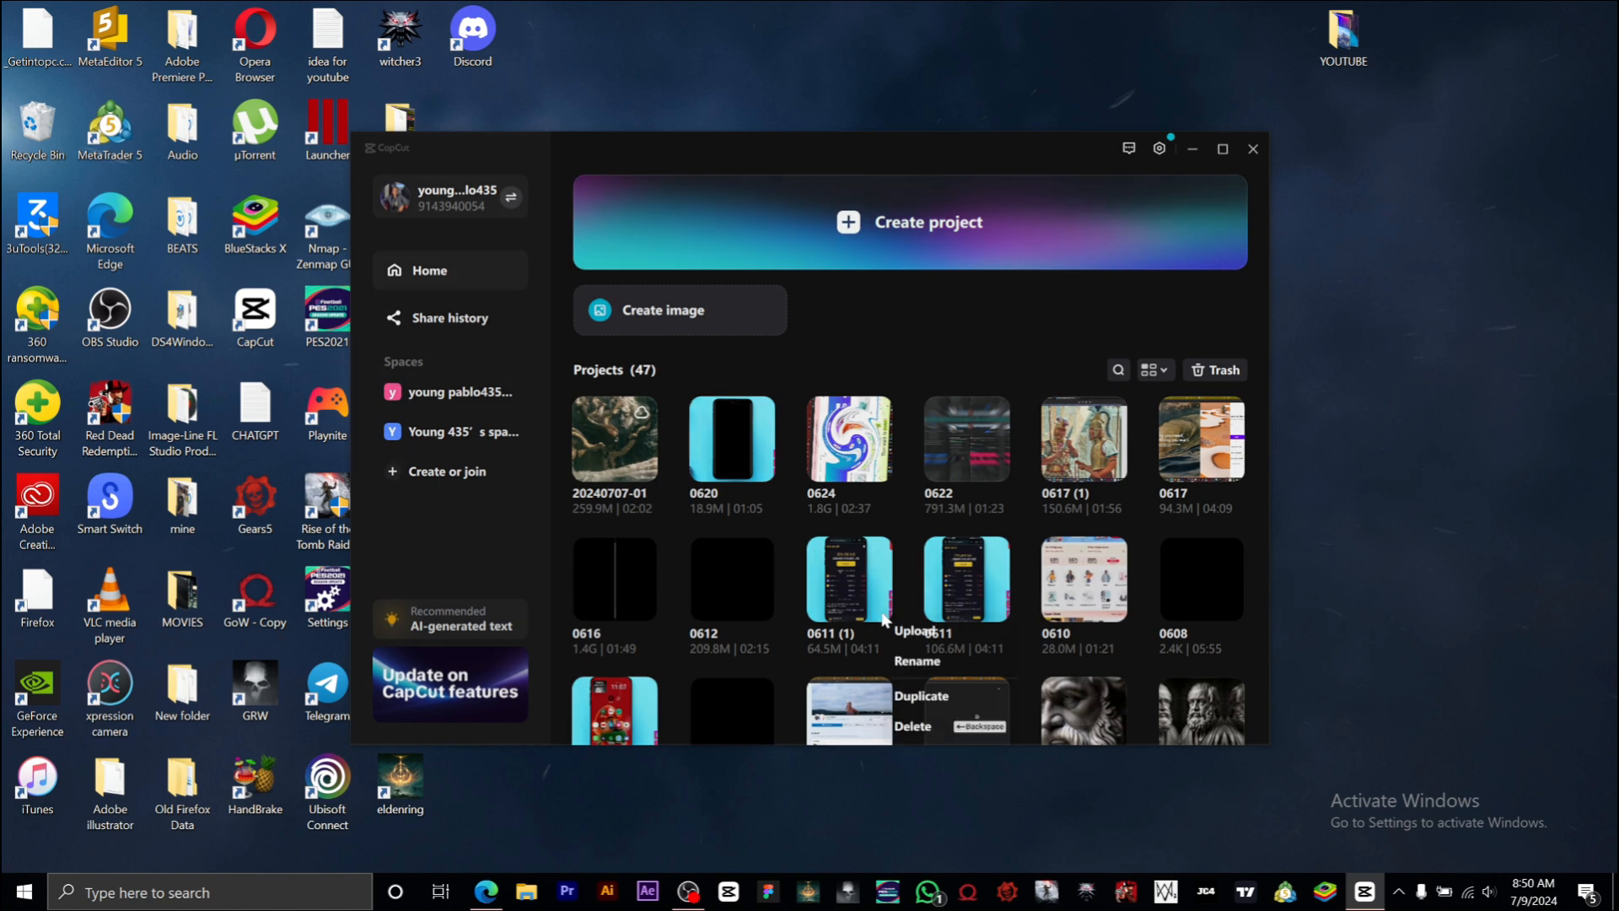
{"action": "left_click", "coordinate": [915, 631]}
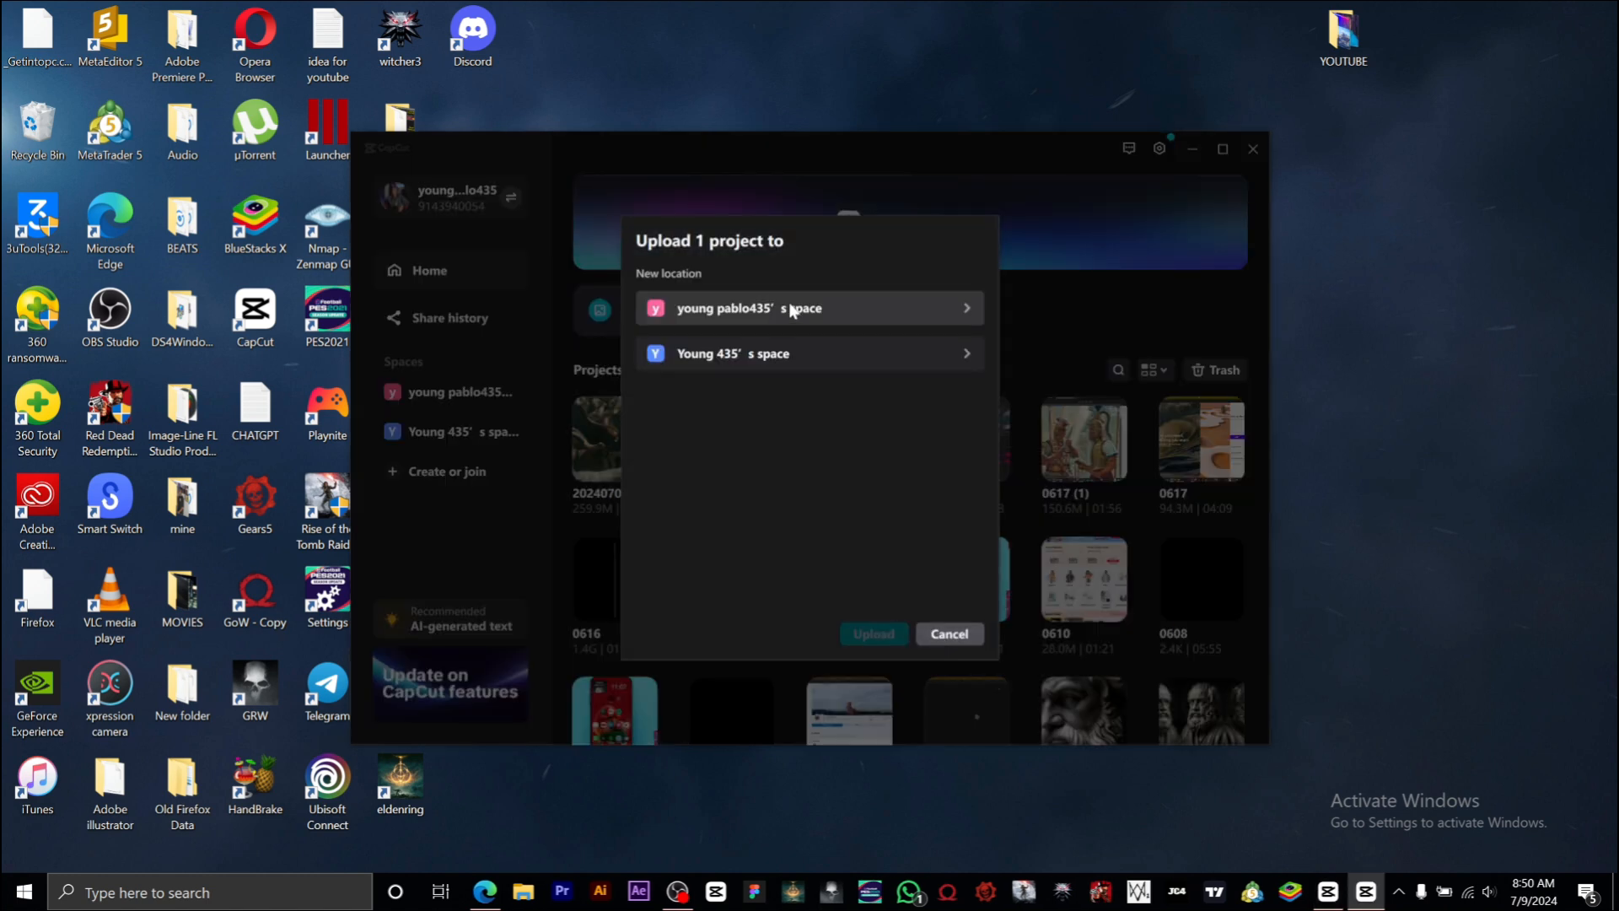